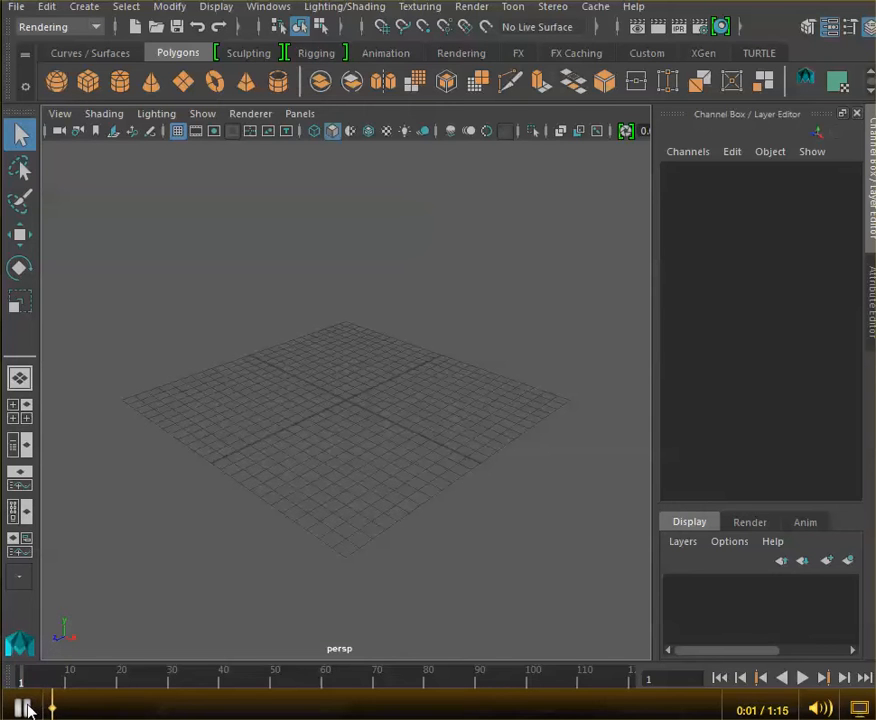
Step: Choose File > Import to bring up the Import dialog
{"action": "left_click", "coordinate": [22, 708]}
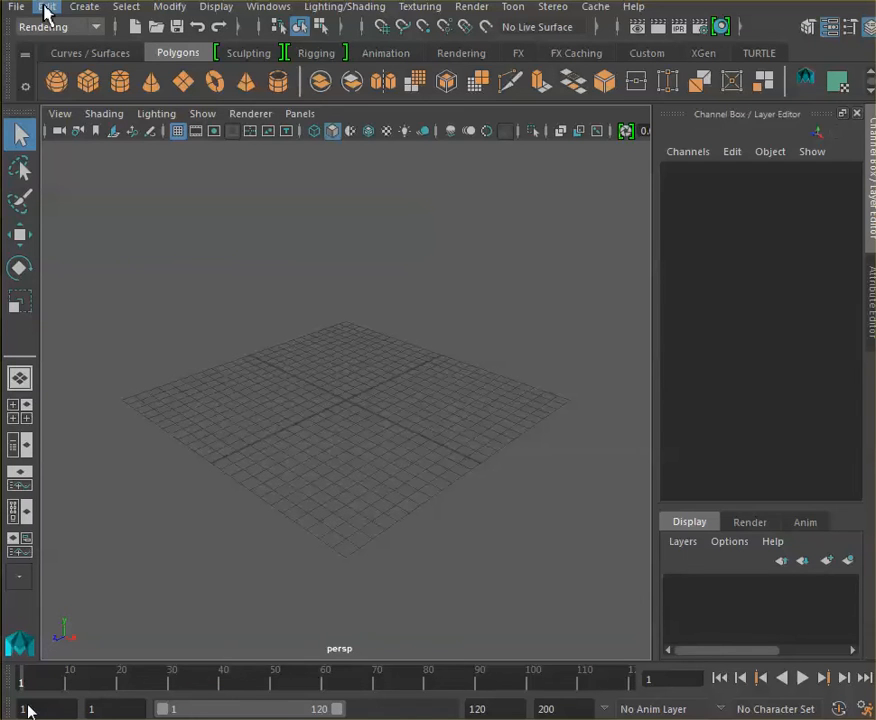
{"action": "left_click", "coordinate": [16, 8]}
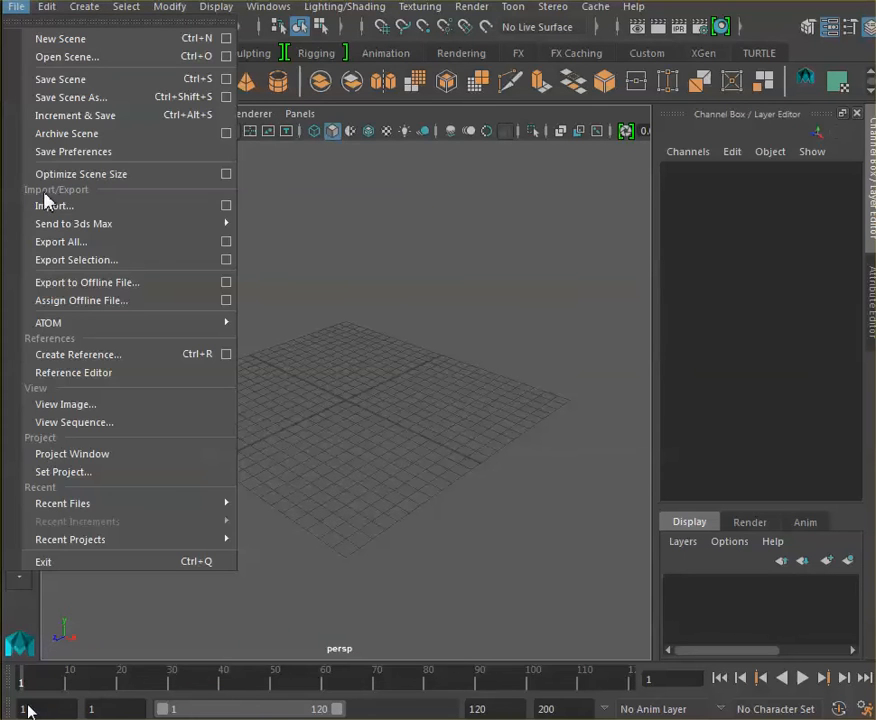
{"action": "left_click", "coordinate": [56, 204]}
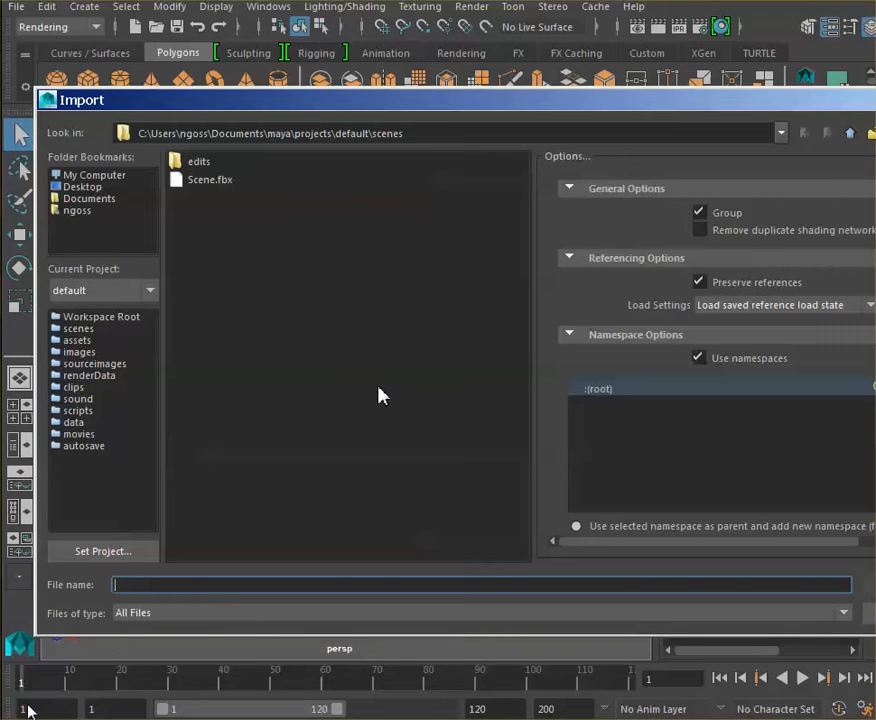
{"action": "mouse_move", "coordinate": [118, 212]}
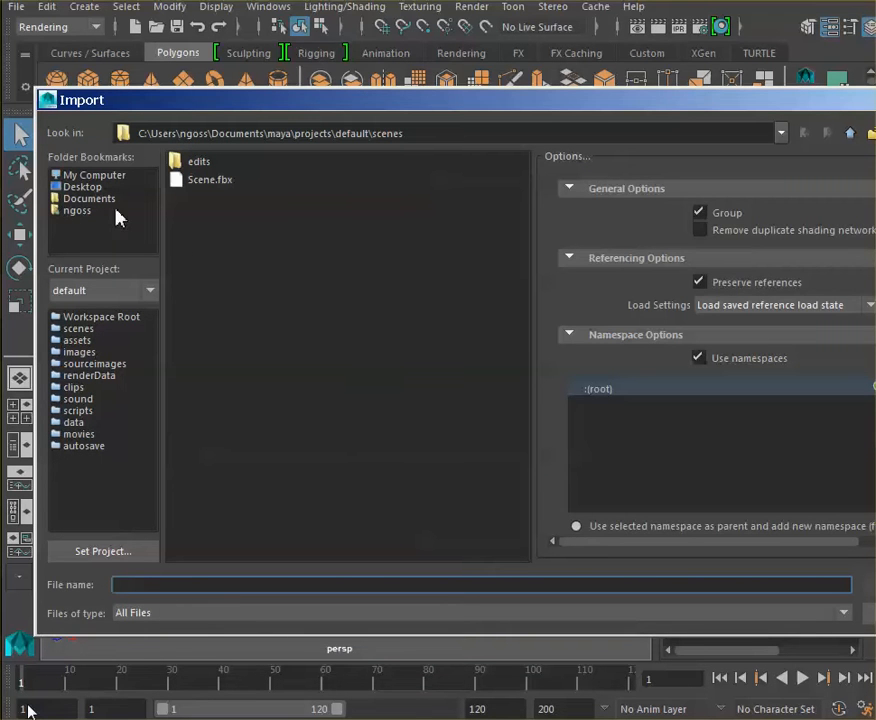
{"action": "mouse_move", "coordinate": [84, 196]}
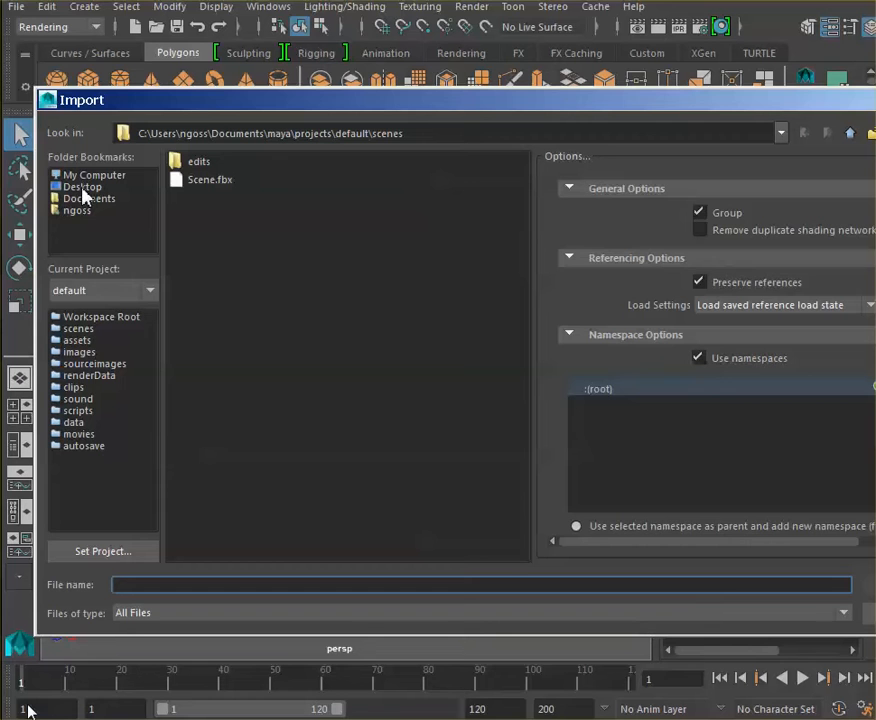
{"action": "mouse_move", "coordinate": [80, 196]}
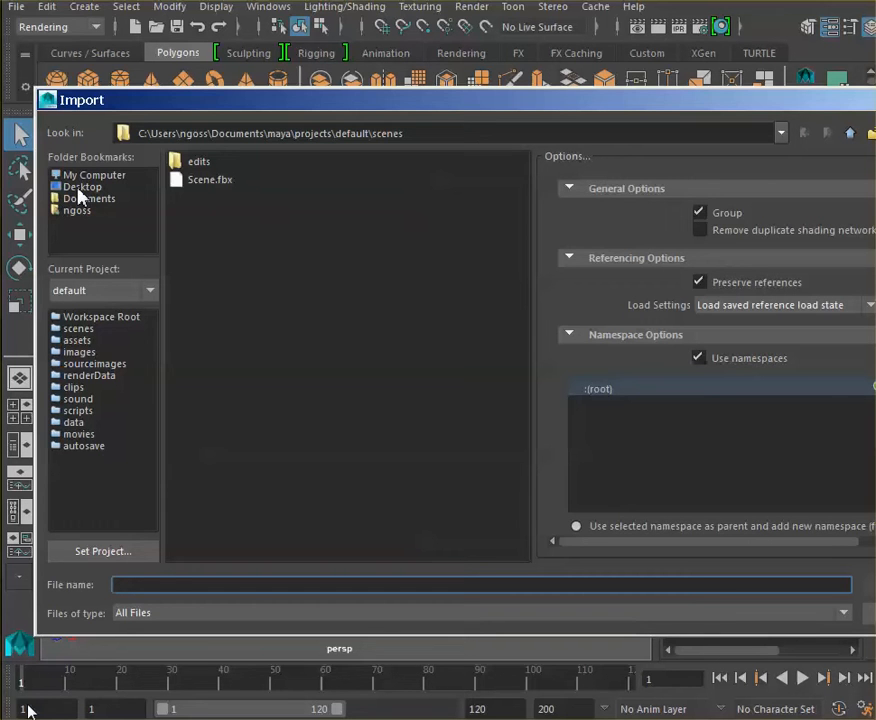
{"action": "mouse_move", "coordinate": [84, 196]}
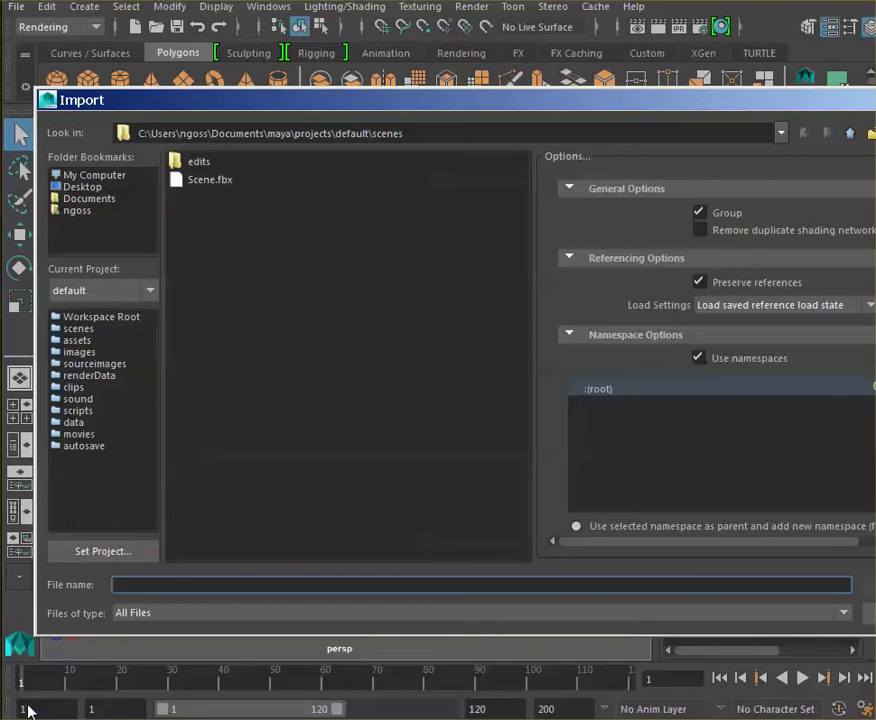
Step: Import Human.fbx from the Desktop into the scene
{"action": "left_click", "coordinate": [82, 188]}
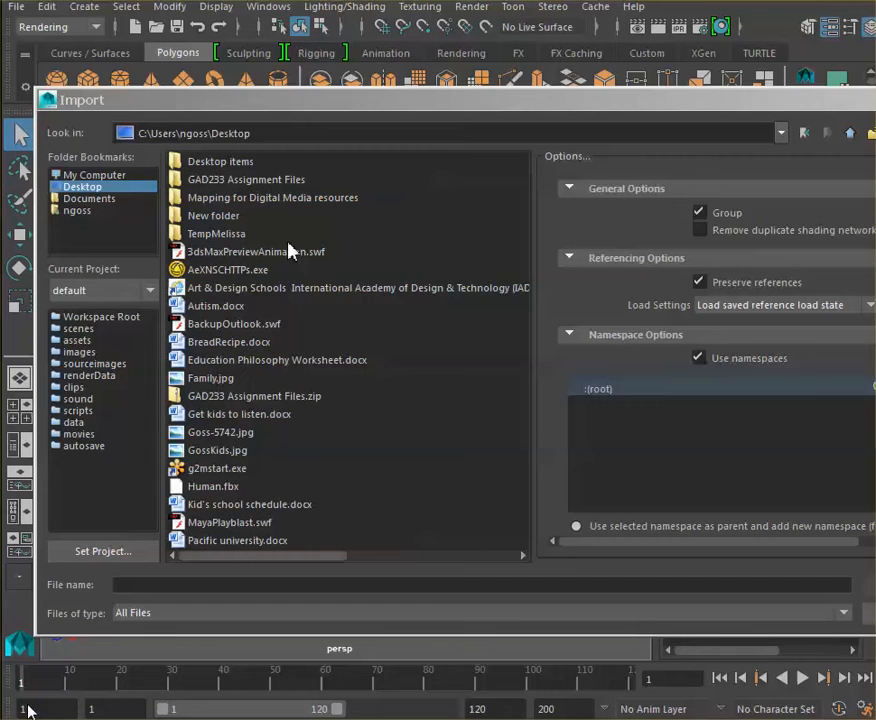
{"action": "mouse_move", "coordinate": [216, 496]}
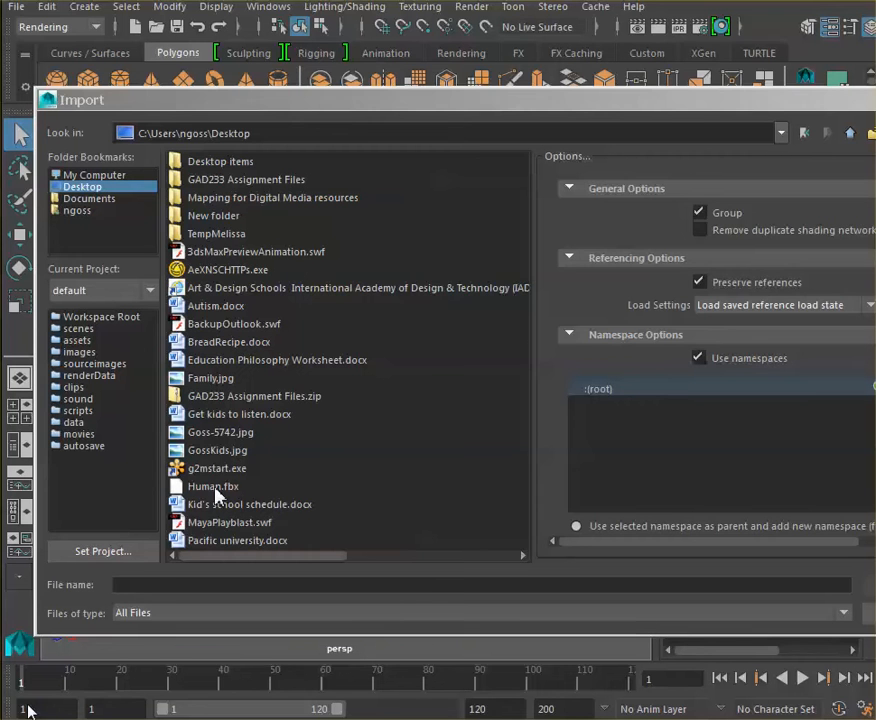
{"action": "left_click", "coordinate": [212, 486]}
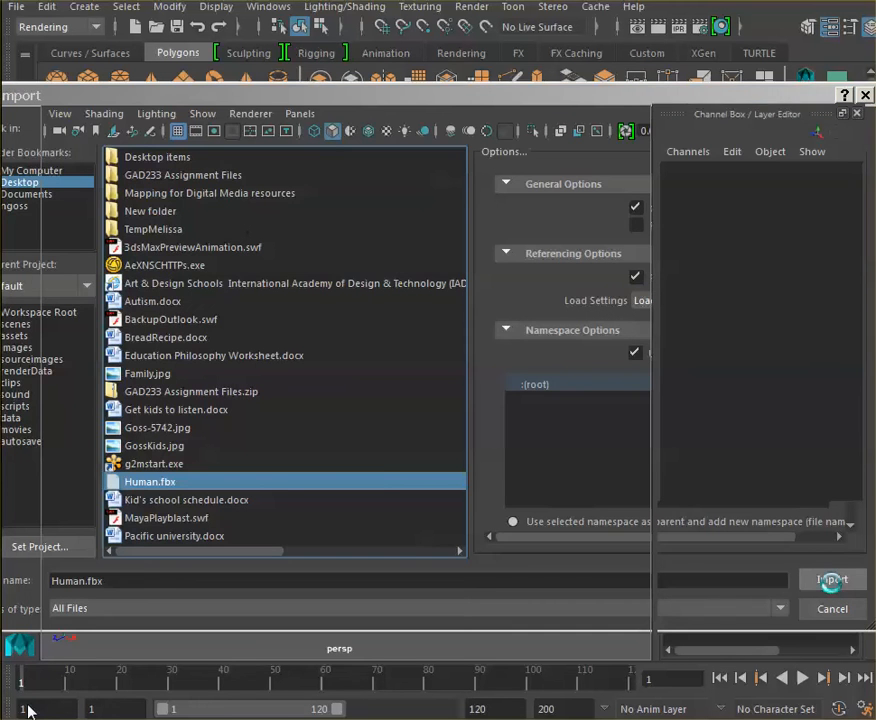
{"action": "left_click", "coordinate": [832, 580]}
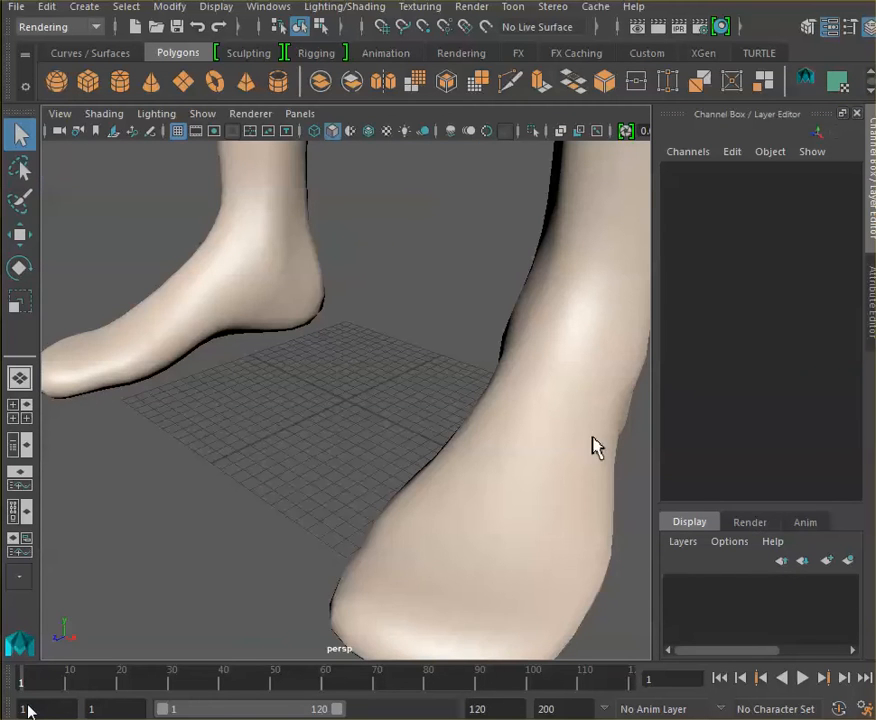
{"action": "mouse_move", "coordinate": [590, 436]}
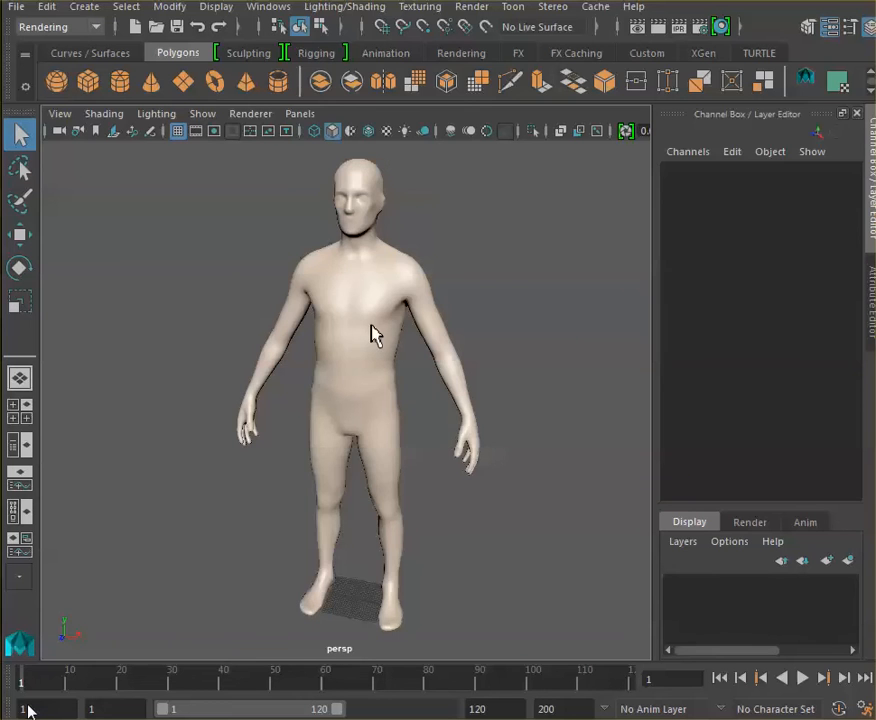
Step: Select the imported human body and show its UV layout in the UV Editor
{"action": "left_click", "coordinate": [372, 332]}
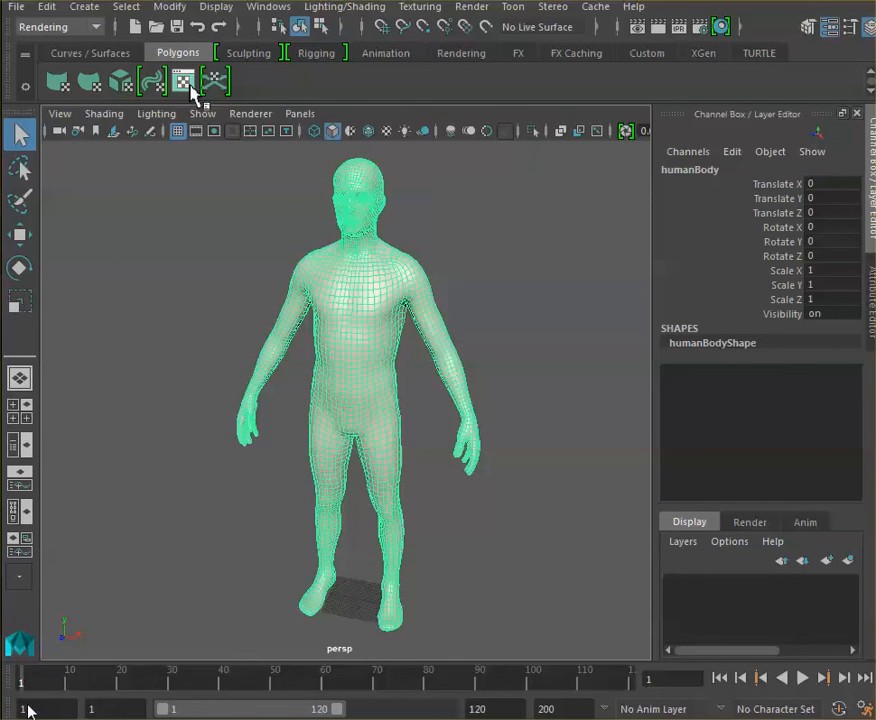
{"action": "left_click", "coordinate": [184, 80]}
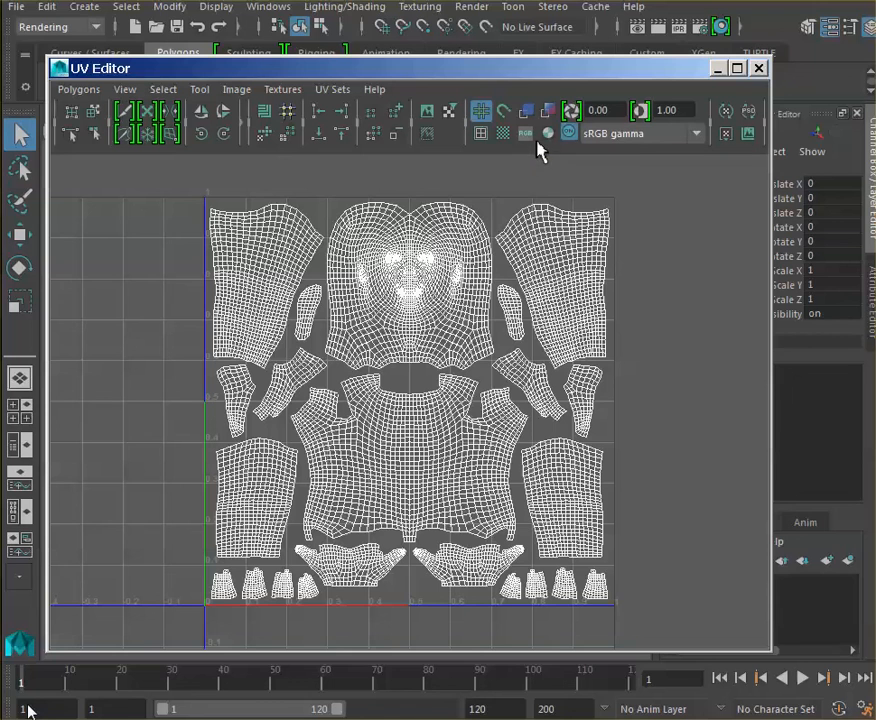
{"action": "mouse_move", "coordinate": [546, 132]}
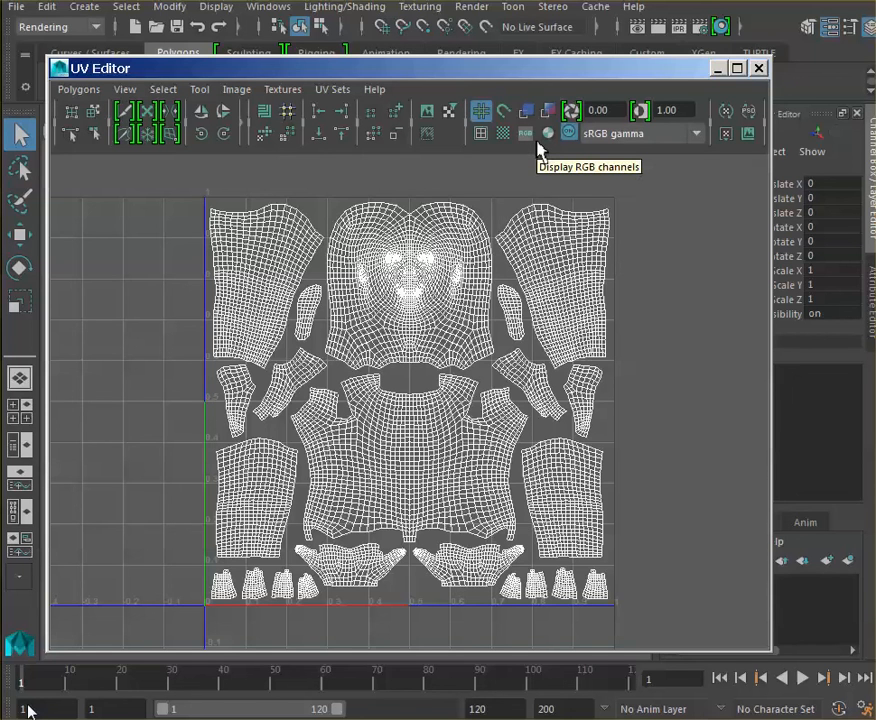
{"action": "mouse_move", "coordinate": [492, 364]}
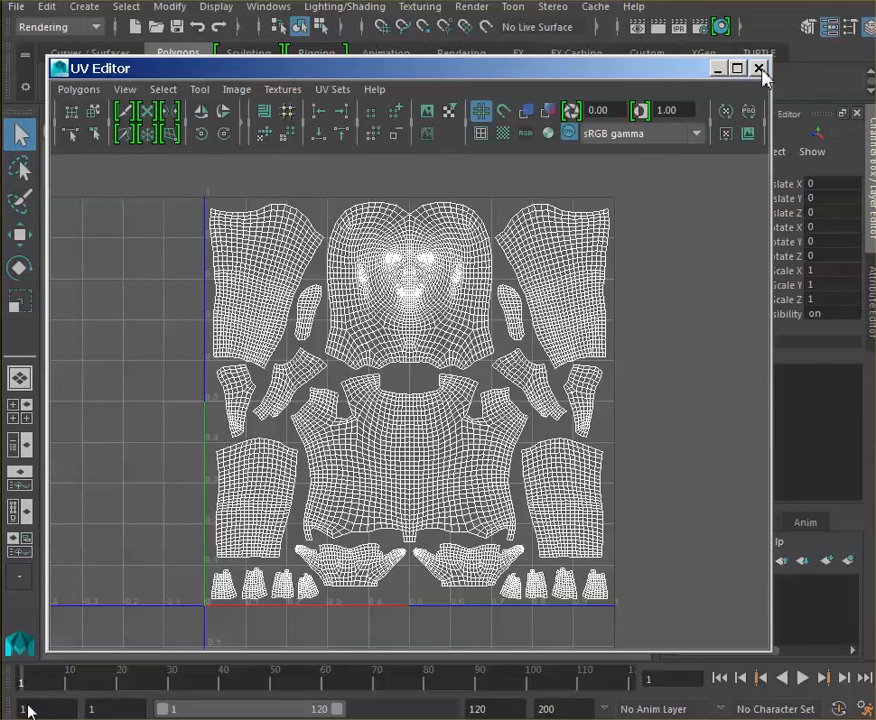
Step: Close the UV Editor and return to the perspective scene with the human model
{"action": "left_click", "coordinate": [760, 70]}
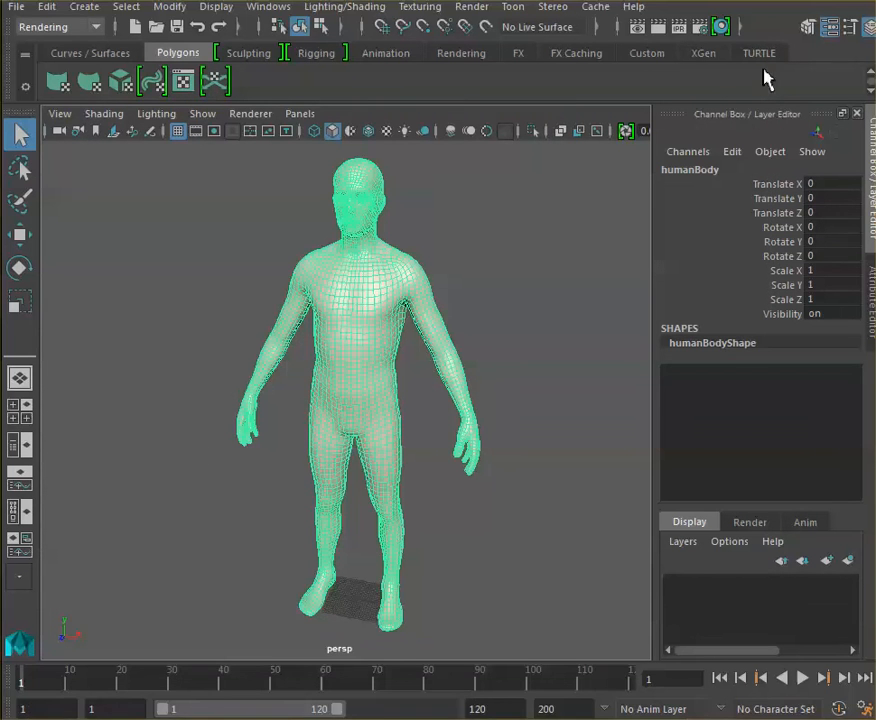
{"action": "left_click", "coordinate": [808, 678]}
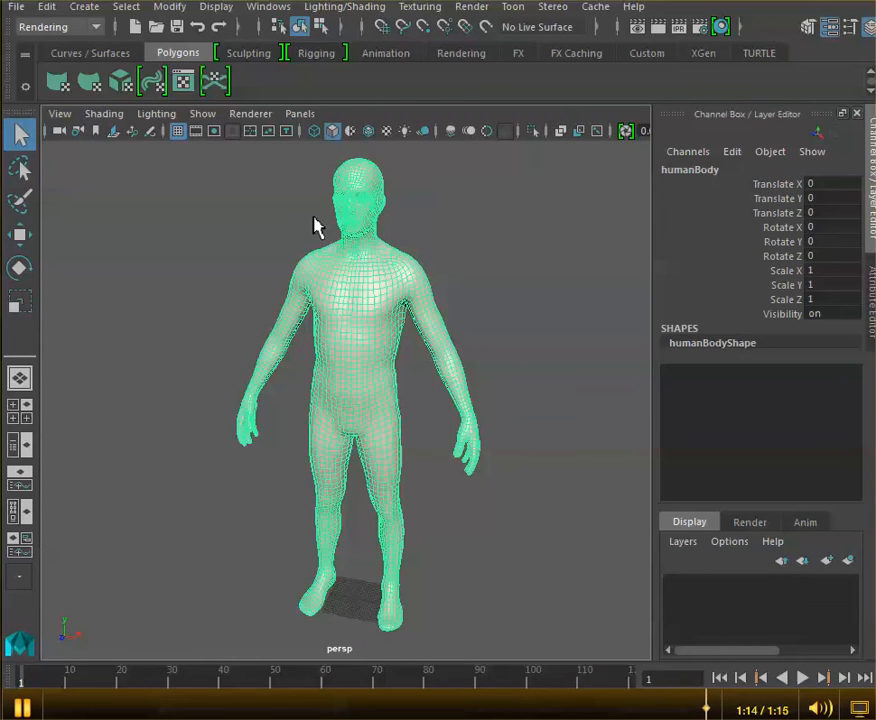